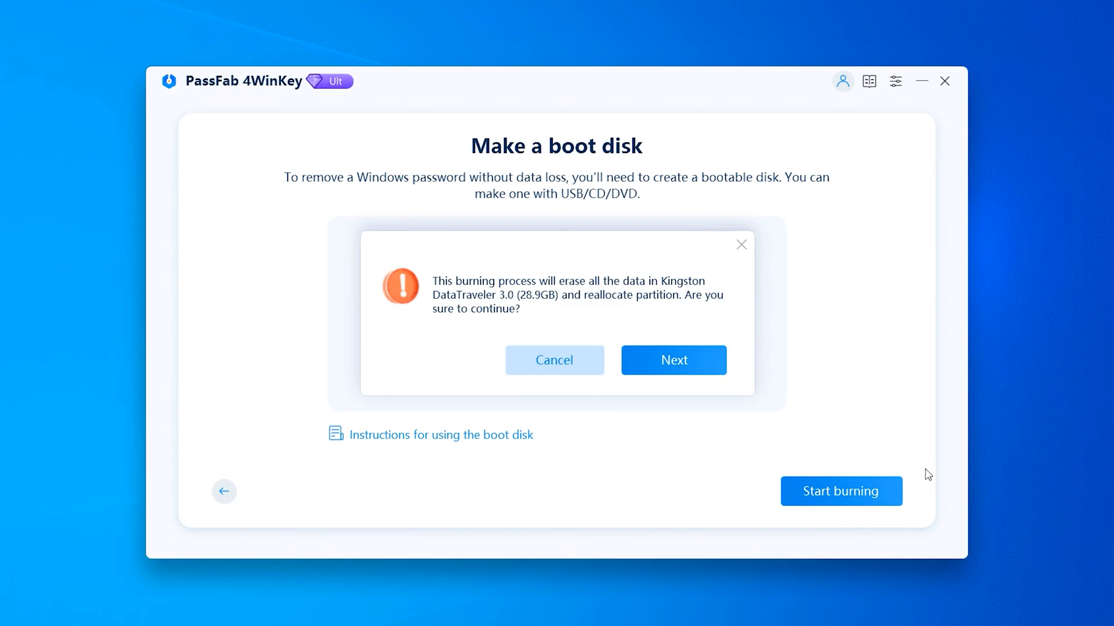
- Erase the Kingston USB drive to burn the 4WinKey boot disk, then continue past step 1
left_click(673, 361)
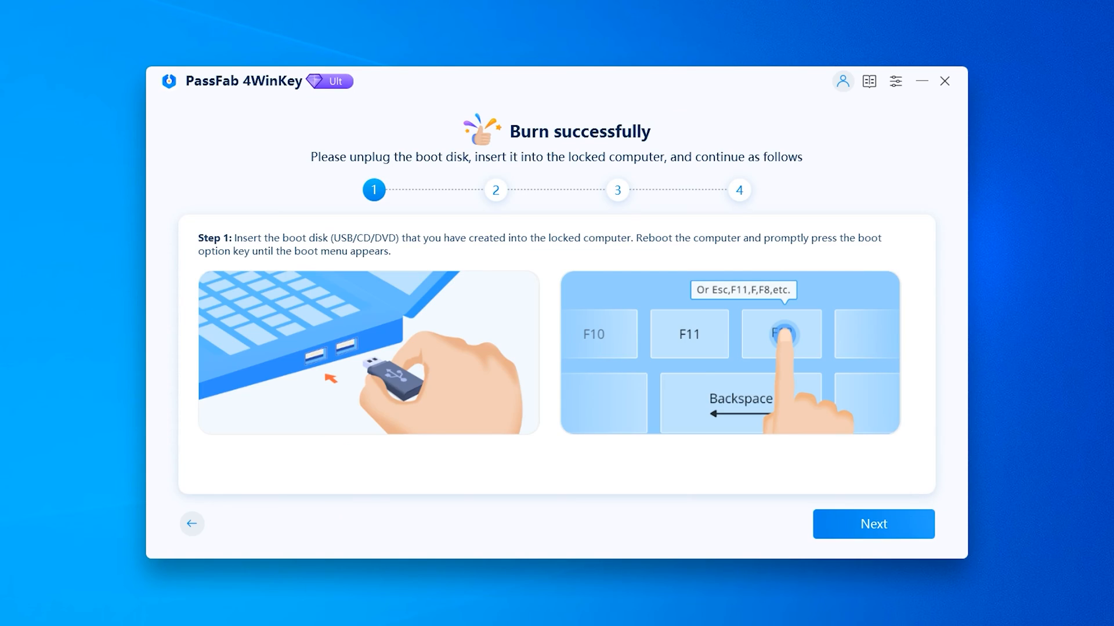
mouse_move(853, 418)
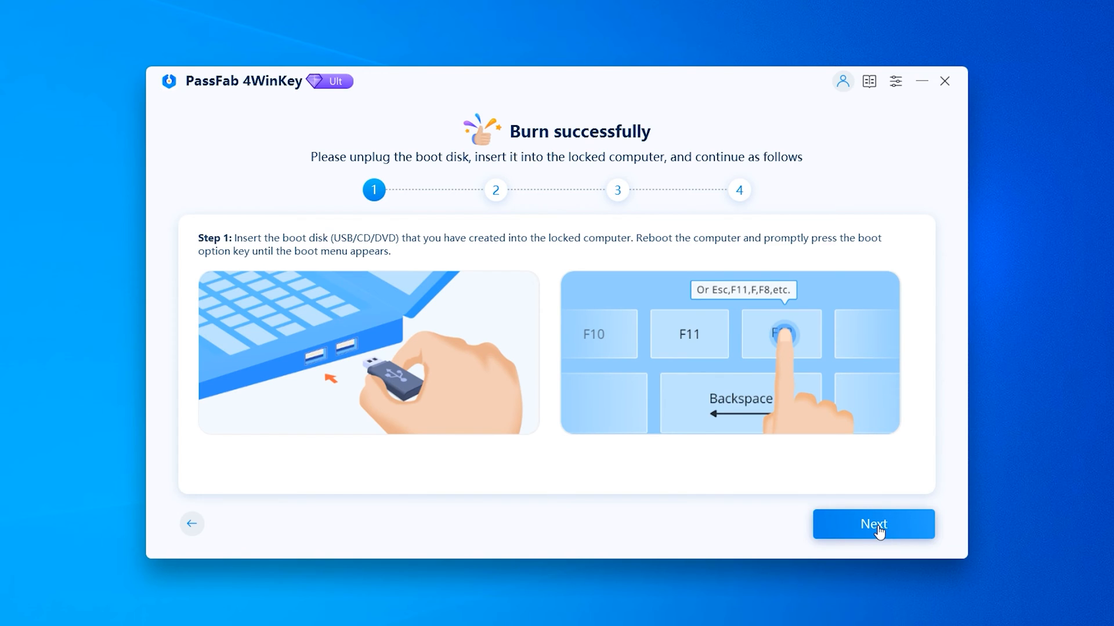
left_click(873, 525)
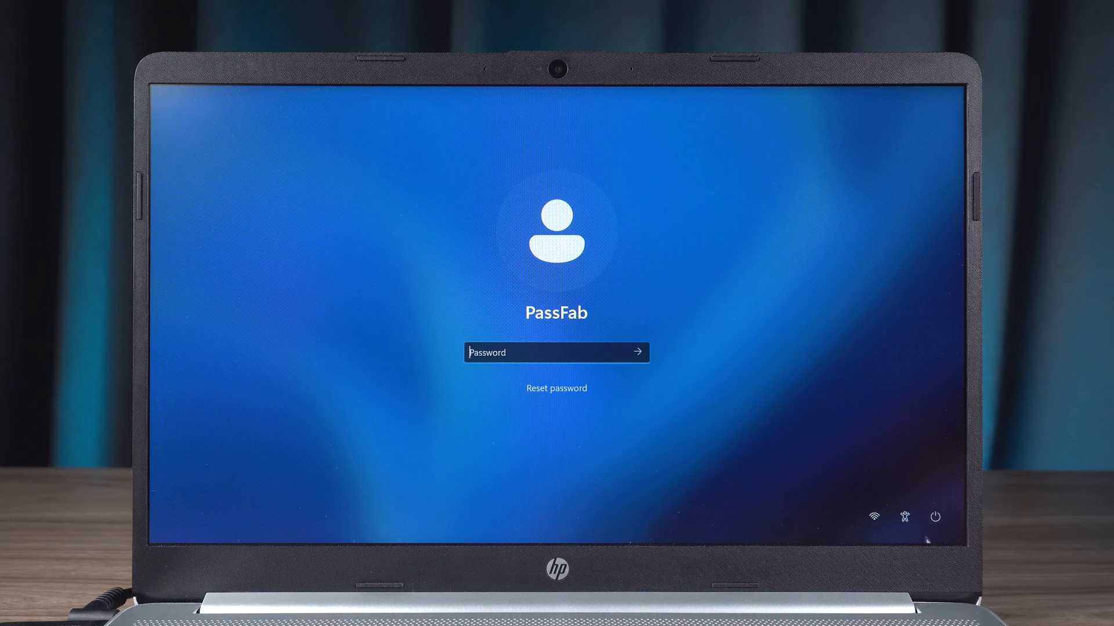
- Restart the locked HP laptop and boot from the Kingston USB using the F9 menu
left_click(935, 517)
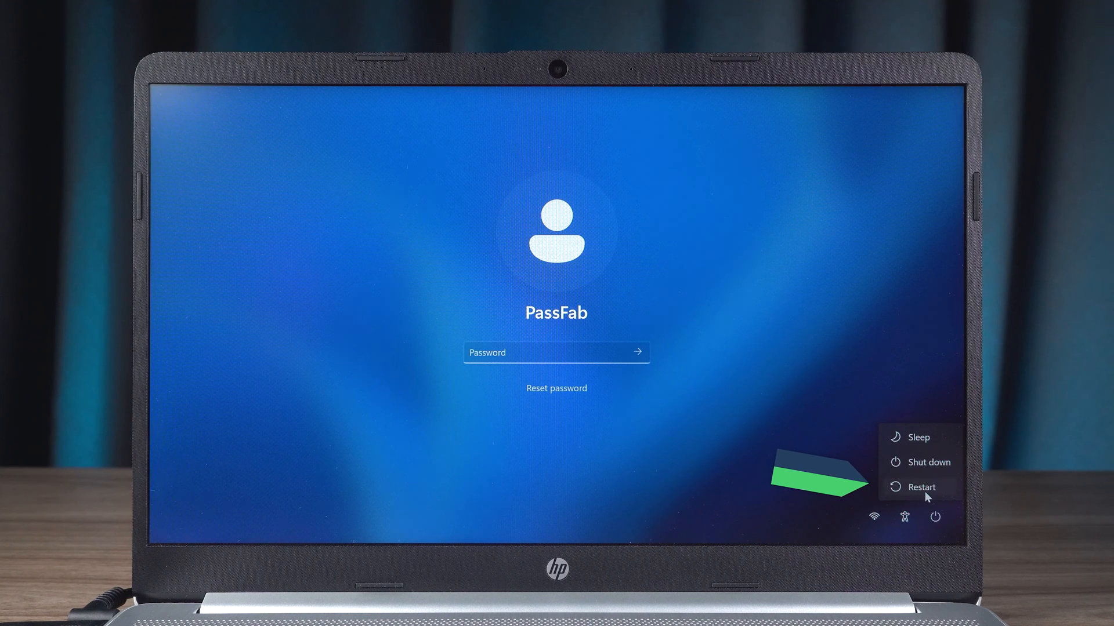
left_click(922, 487)
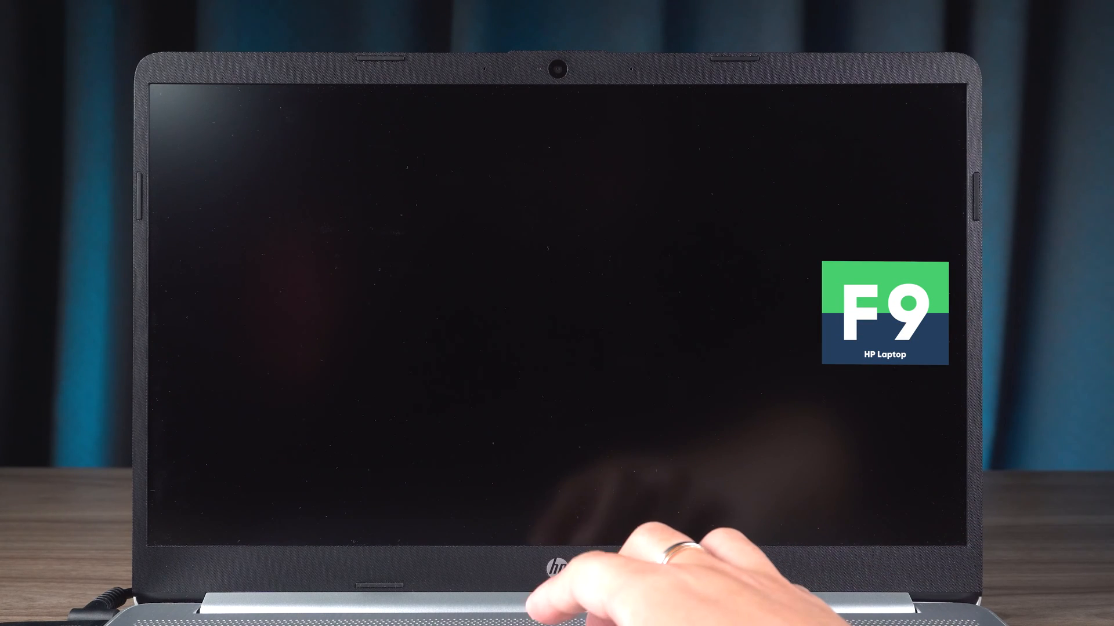
key("f9")
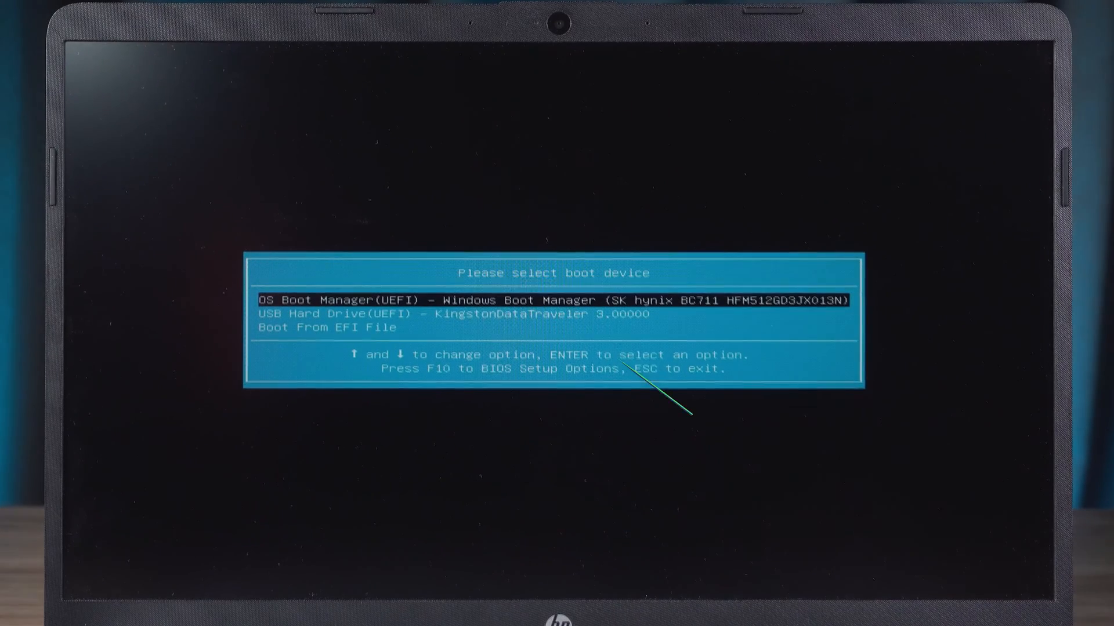
key("Down")
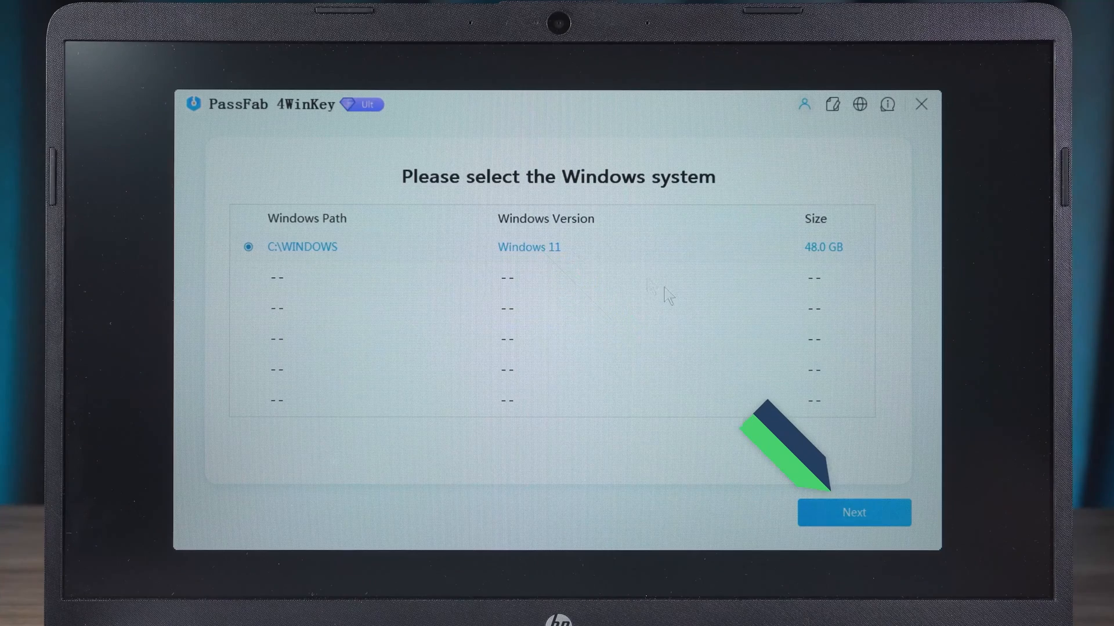
- Pick the C:\WINDOWS Windows 11 system and choose Reset Account Password
left_click(854, 512)
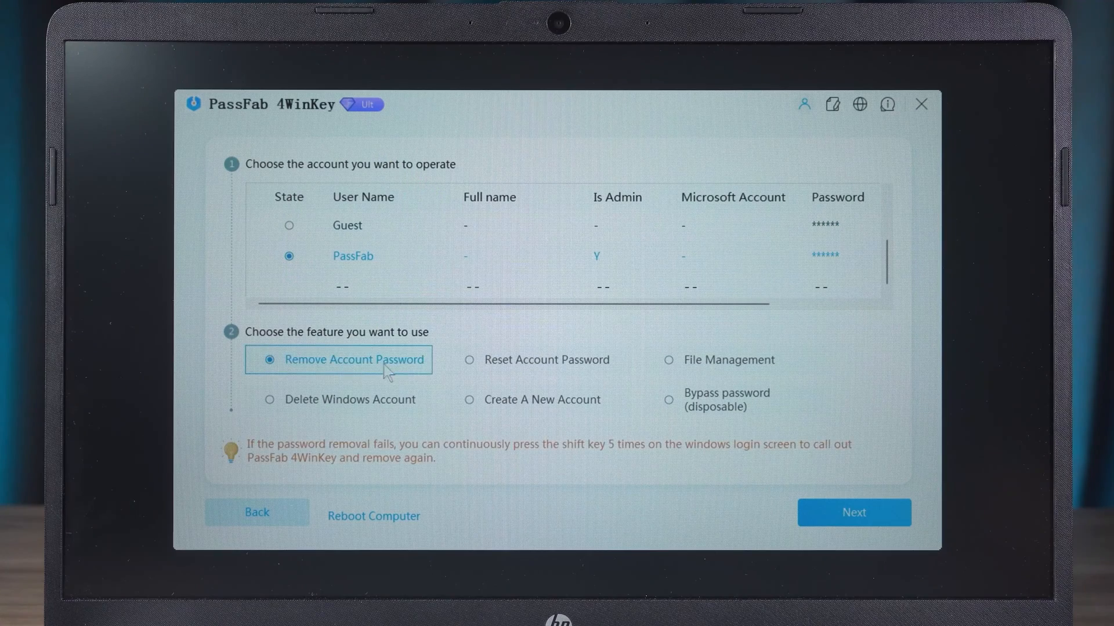
left_click(469, 360)
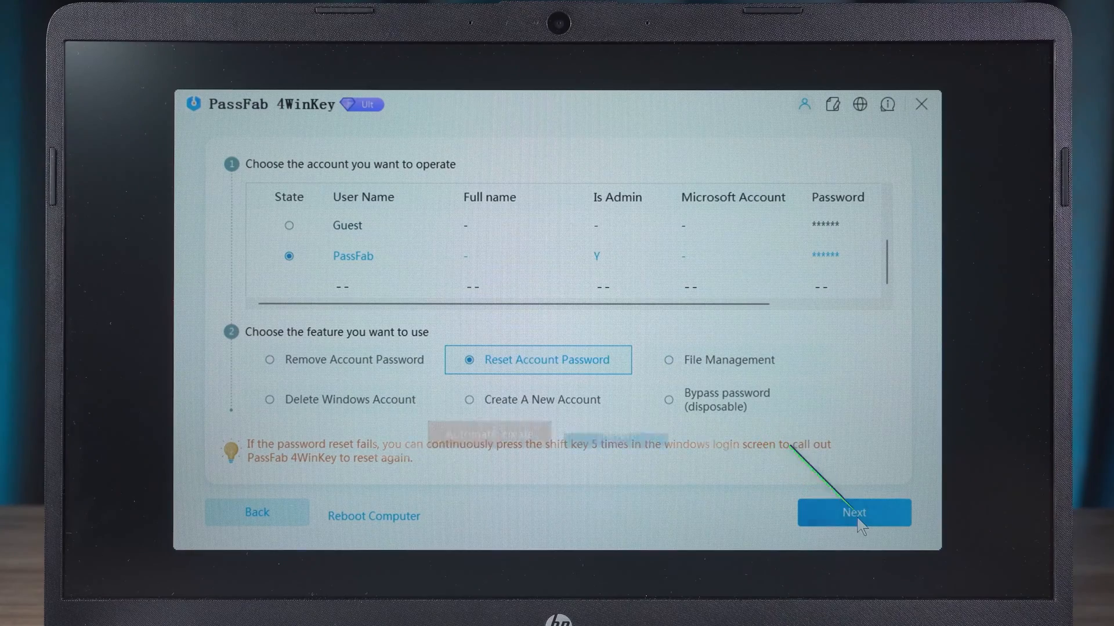
left_click(854, 513)
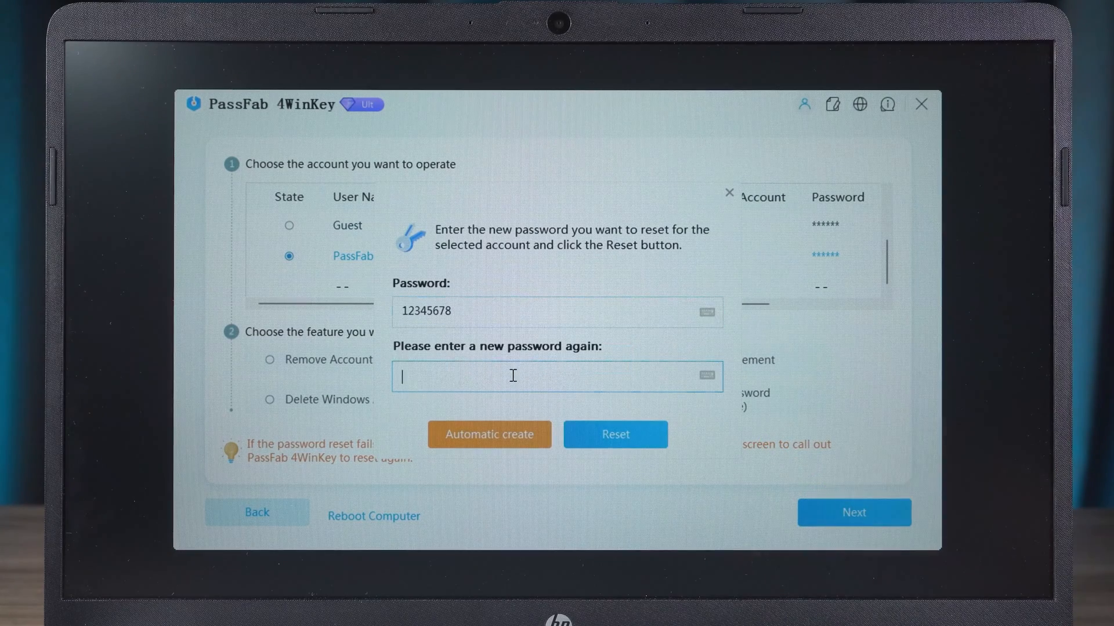
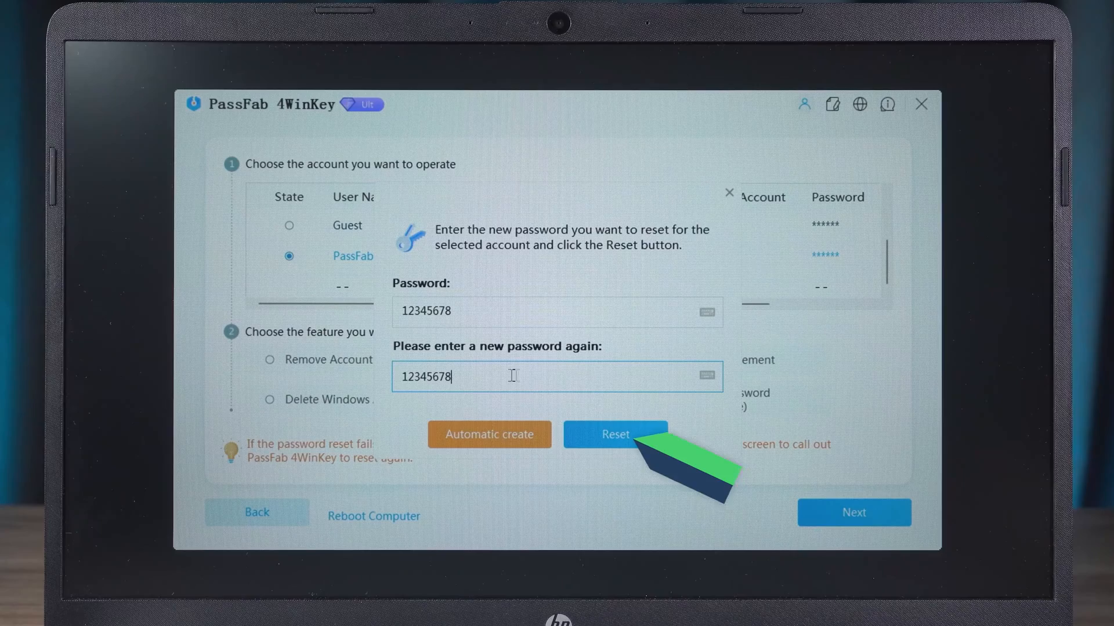
left_click(615, 434)
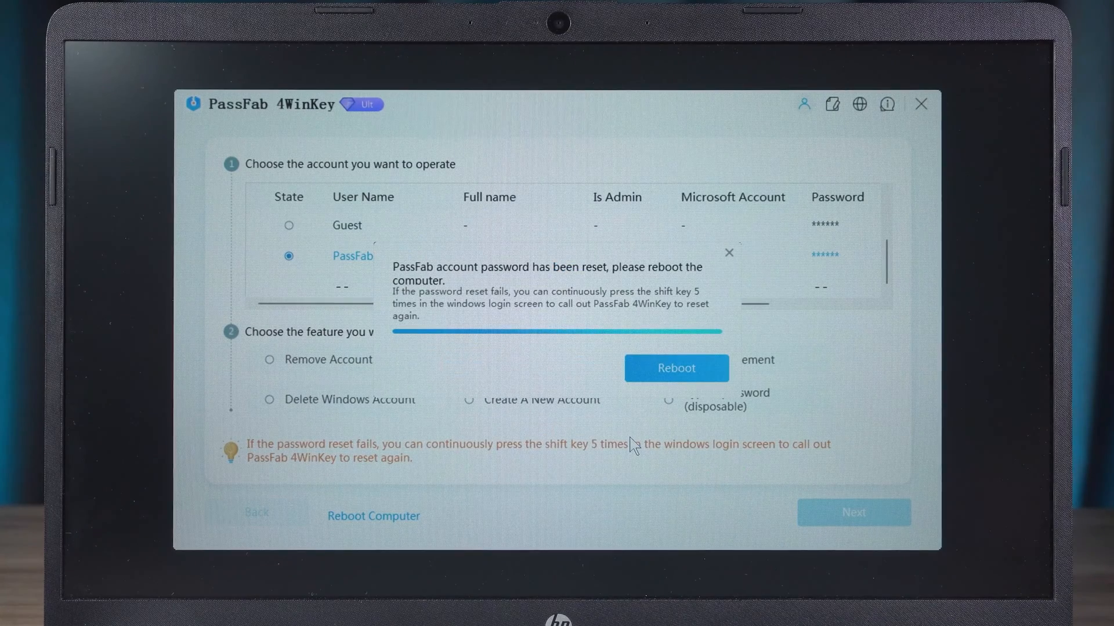
left_click(676, 368)
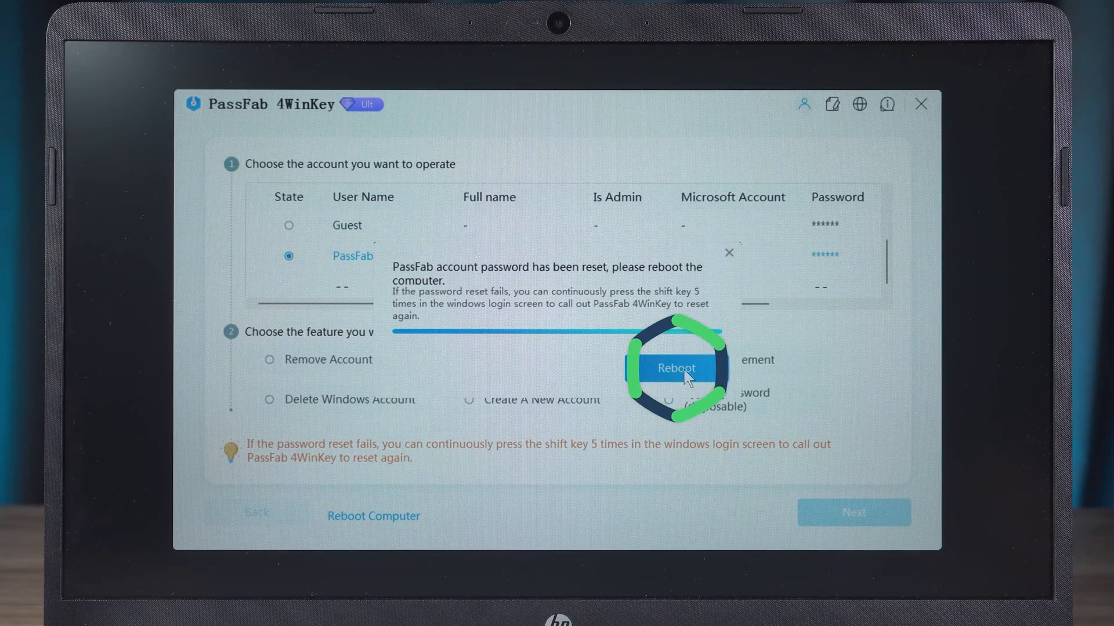
left_click(676, 368)
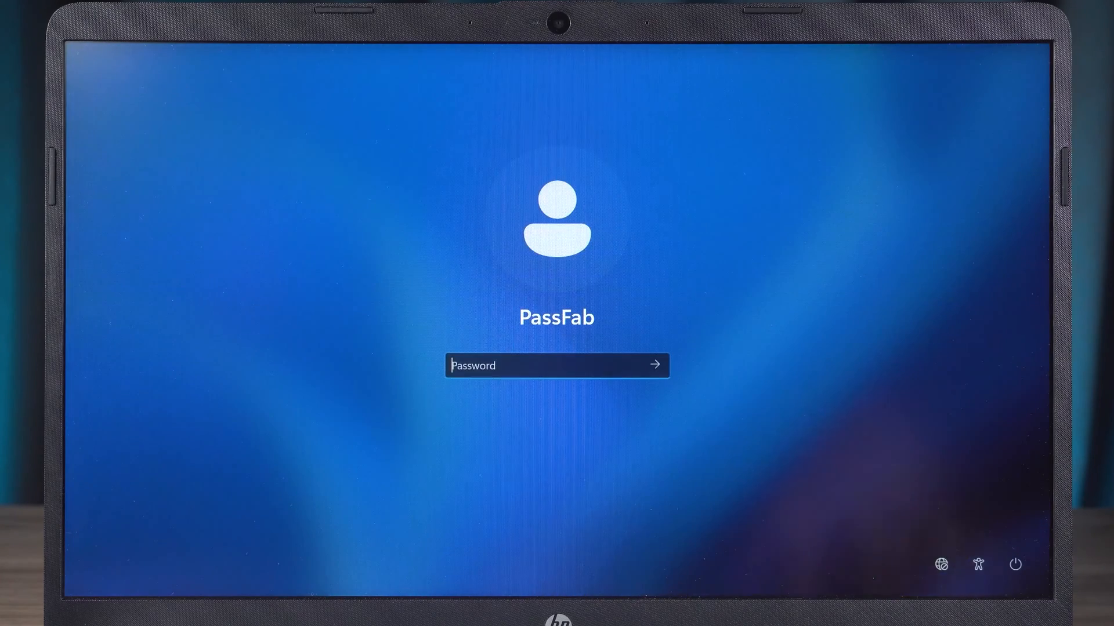
- Log into the PassFab account from the lock screen with the reset password
type("password")
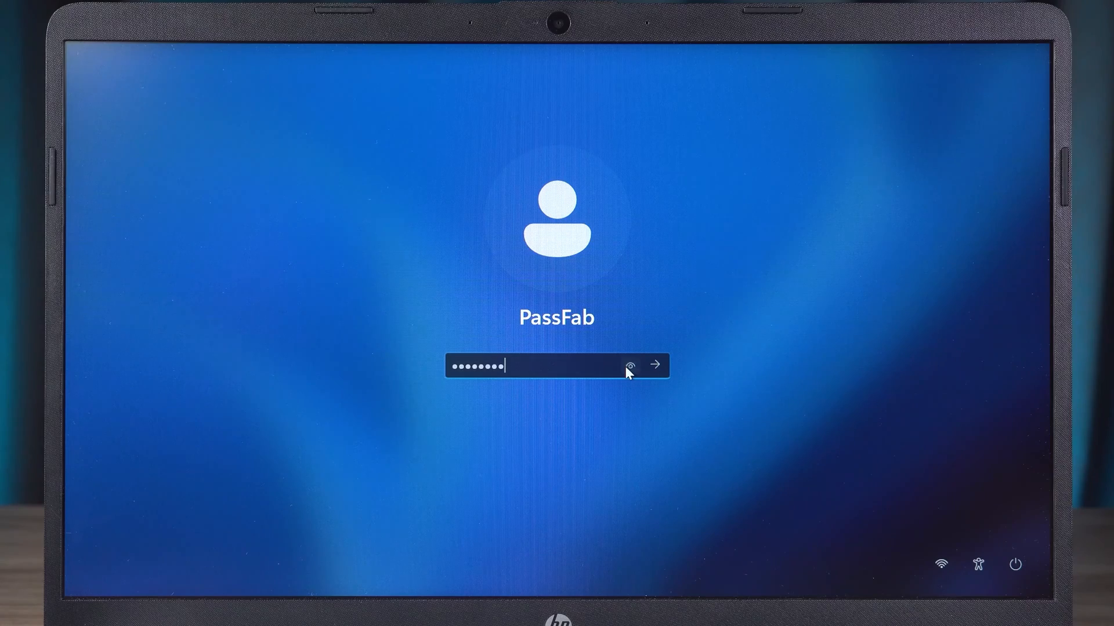
left_click(655, 365)
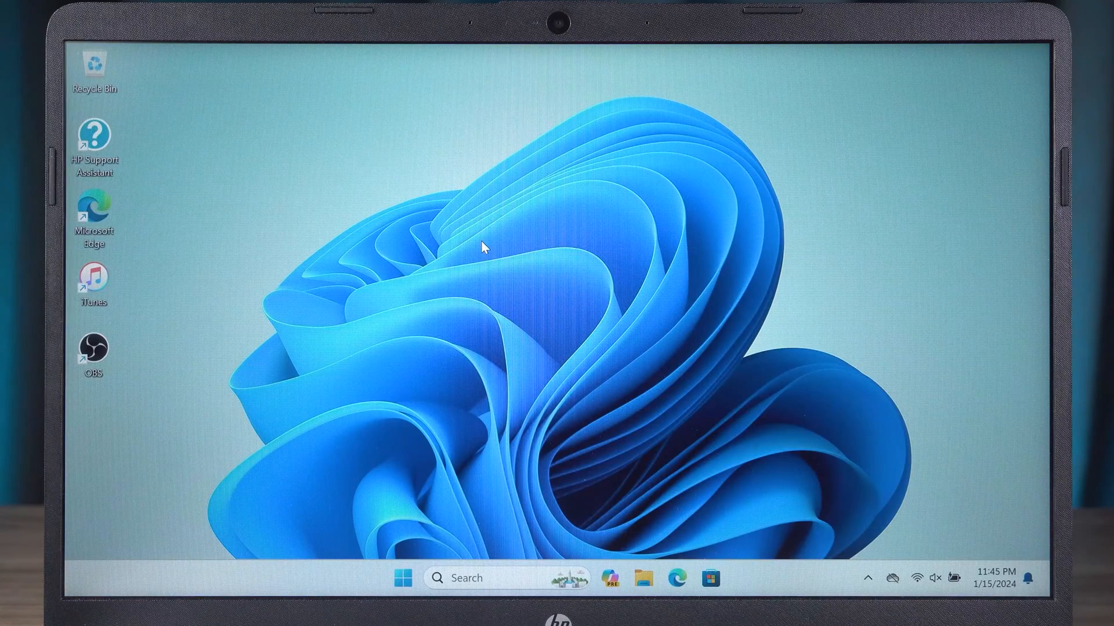
mouse_move(656, 327)
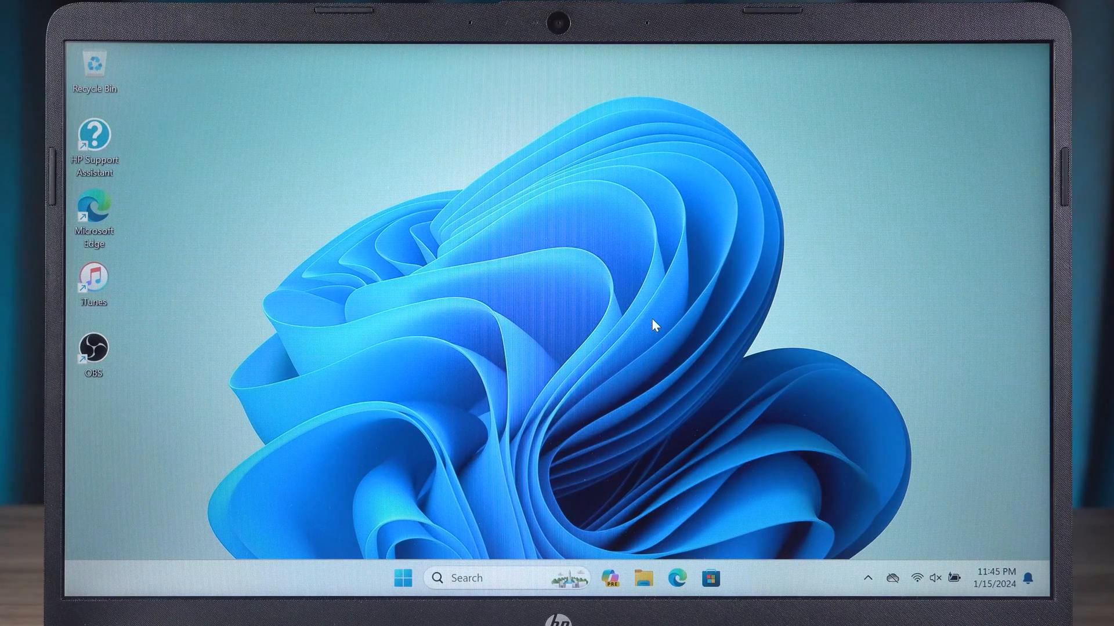
mouse_move(541, 298)
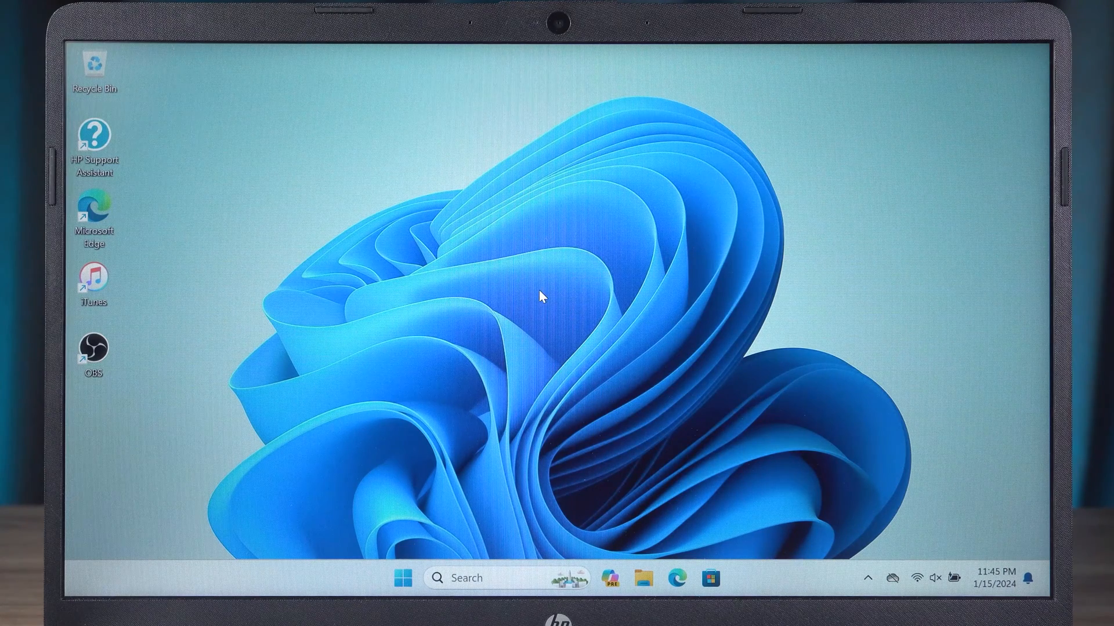
left_click(403, 578)
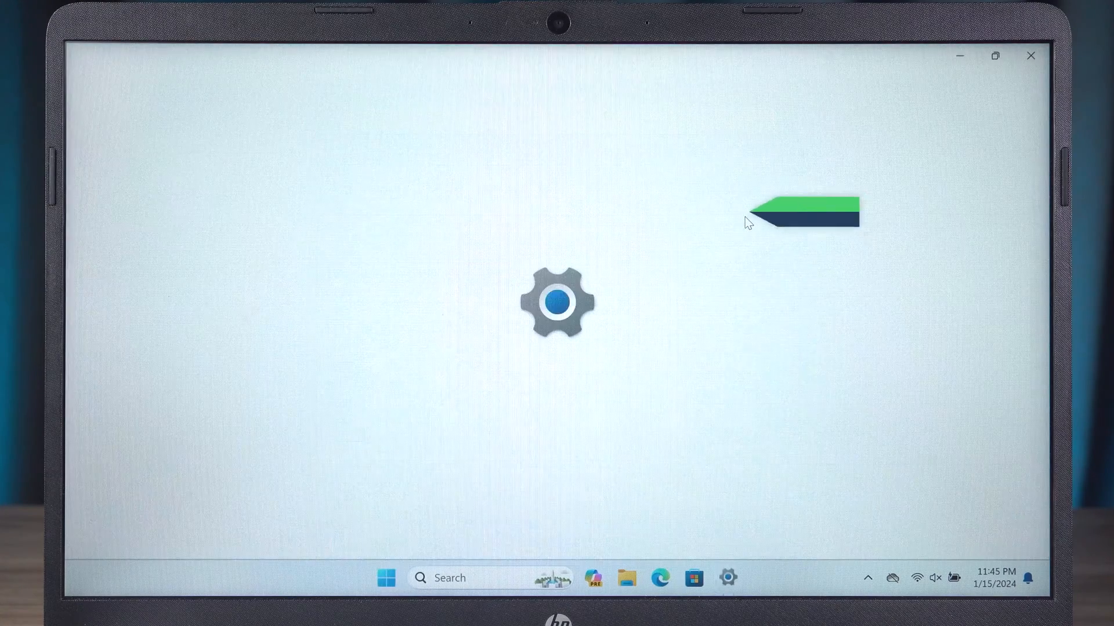
- Go to System > Recovery in Settings and start Reset this PC
left_click(727, 579)
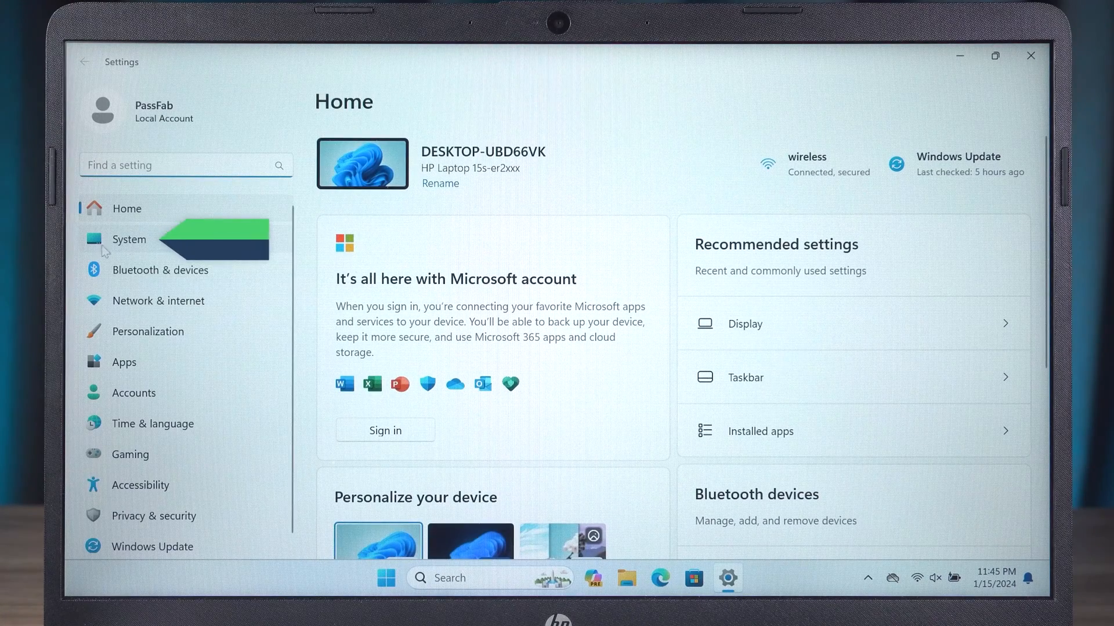
left_click(128, 239)
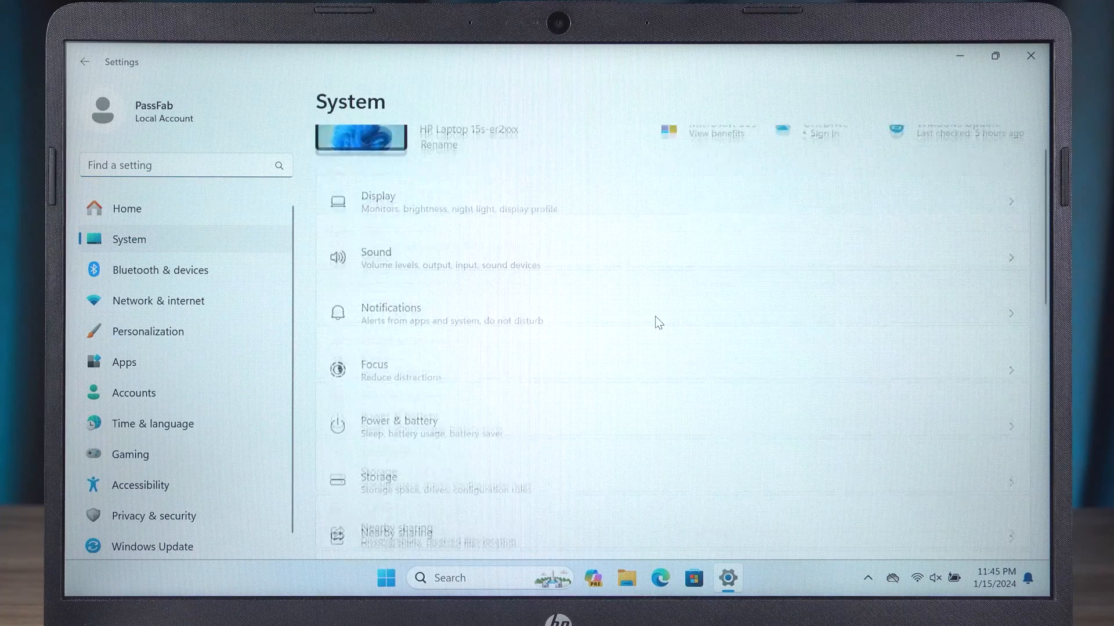
scroll("down", 3)
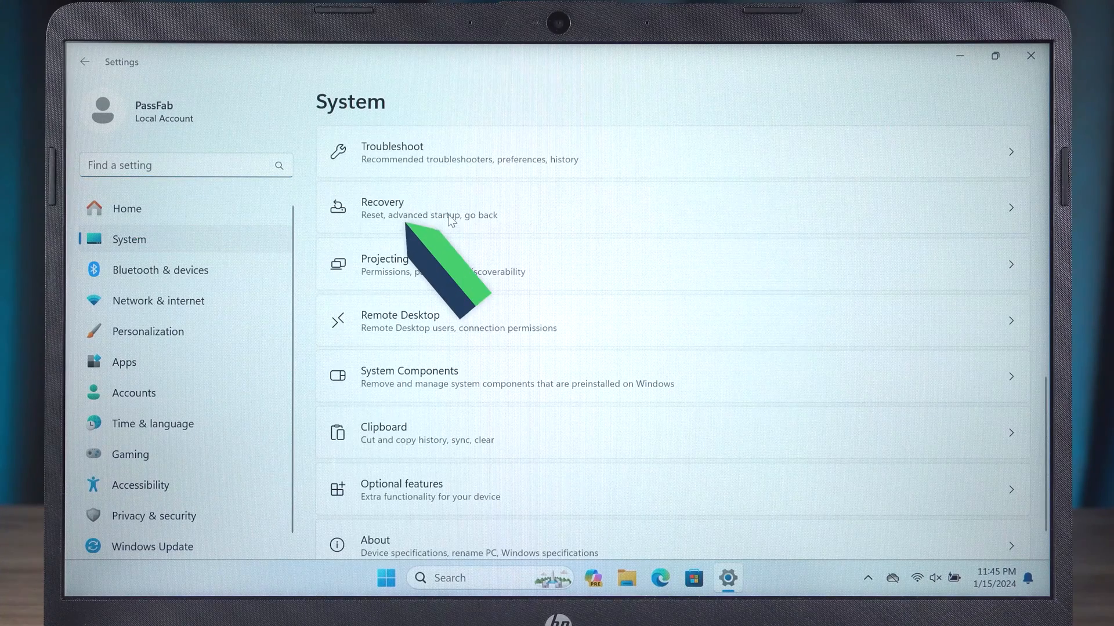
left_click(420, 209)
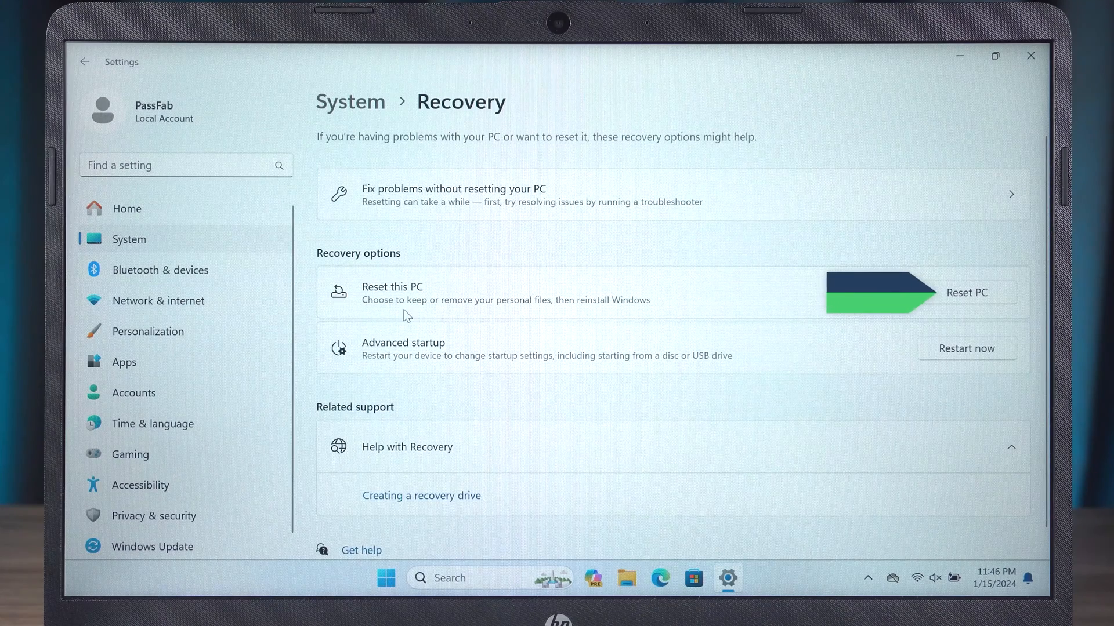
left_click(966, 293)
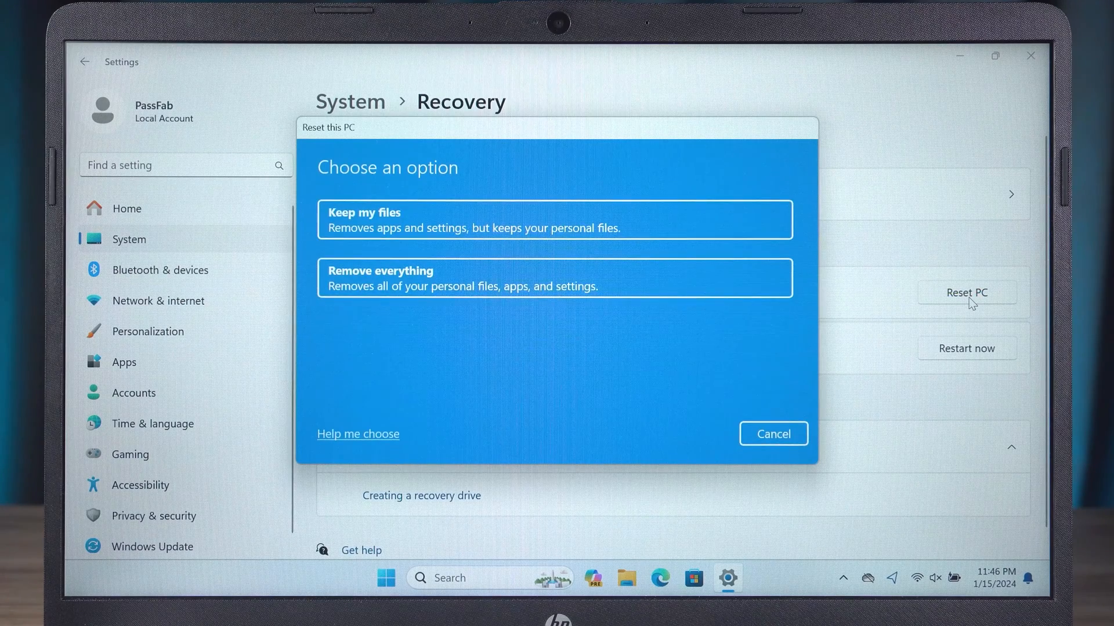